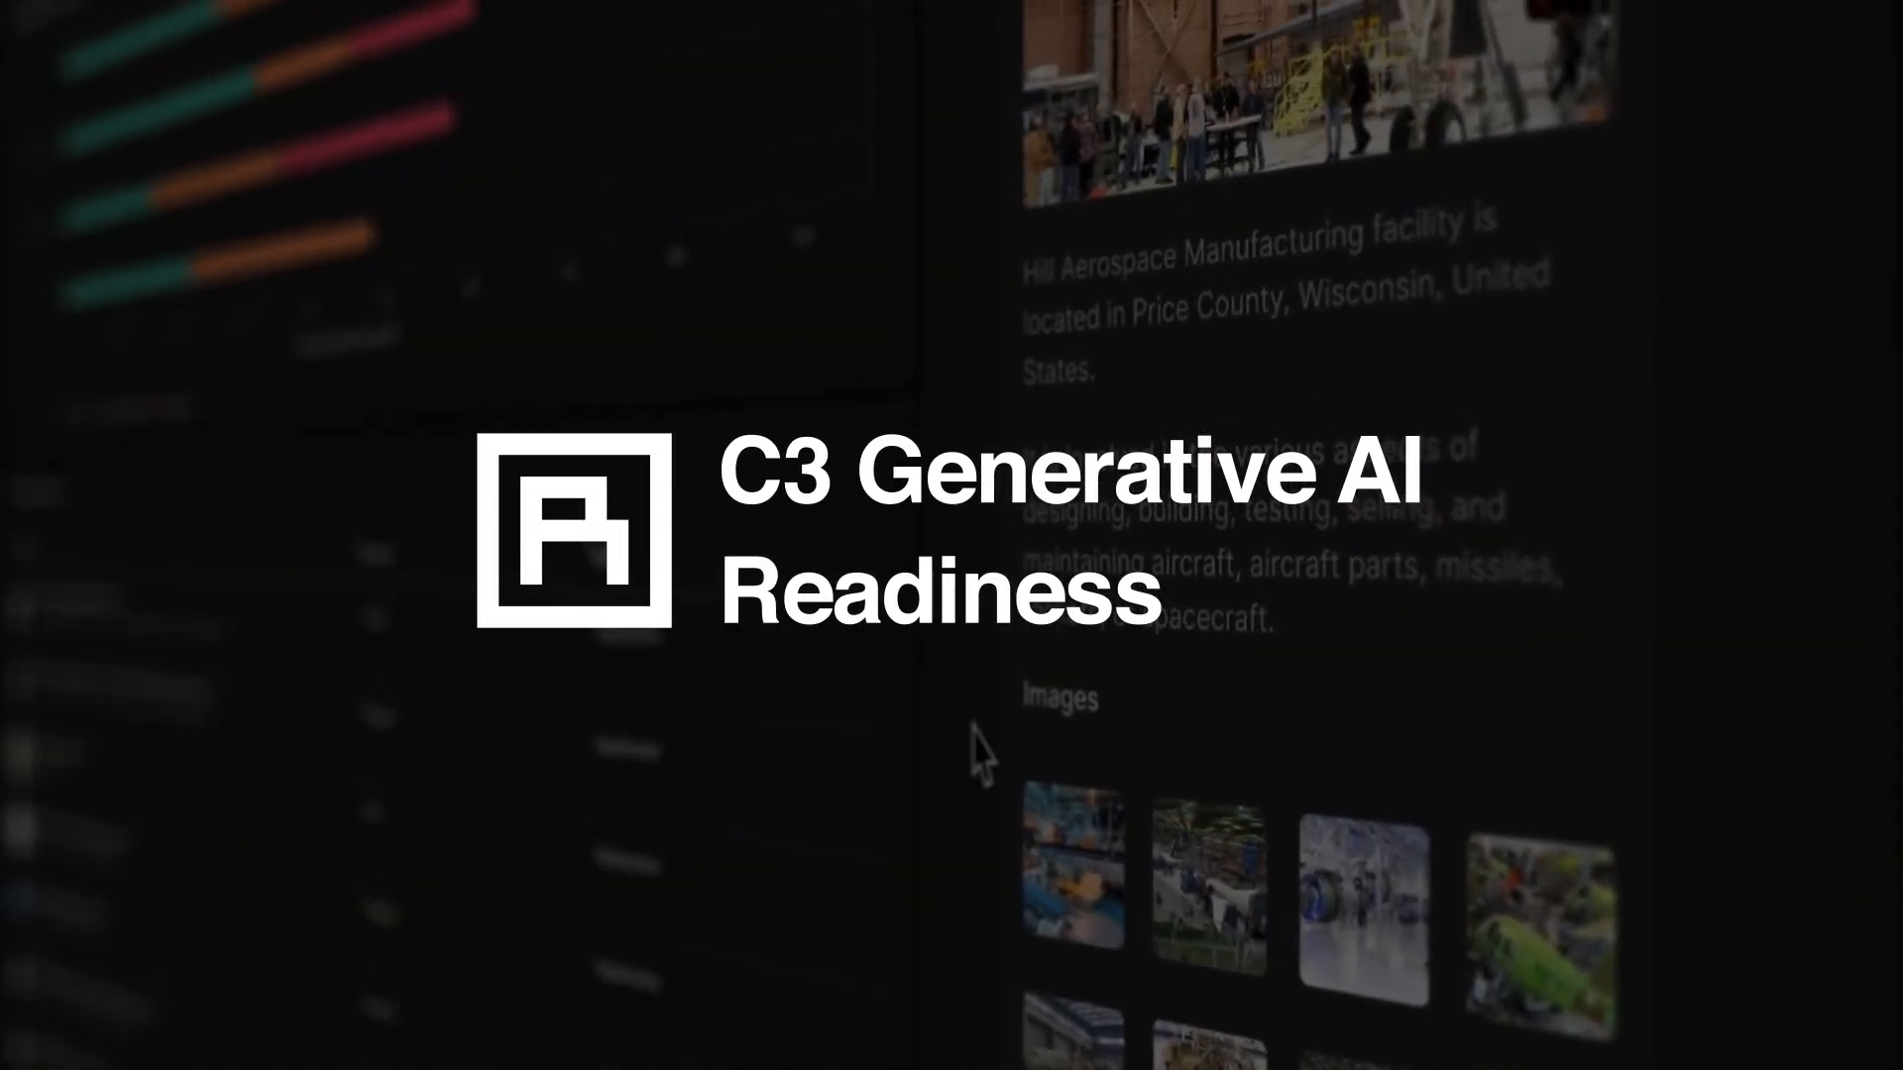
Enter the partial query 'What is my highest risk' in the search bar.
{"action": "type", "text": "What is my highest risk"}
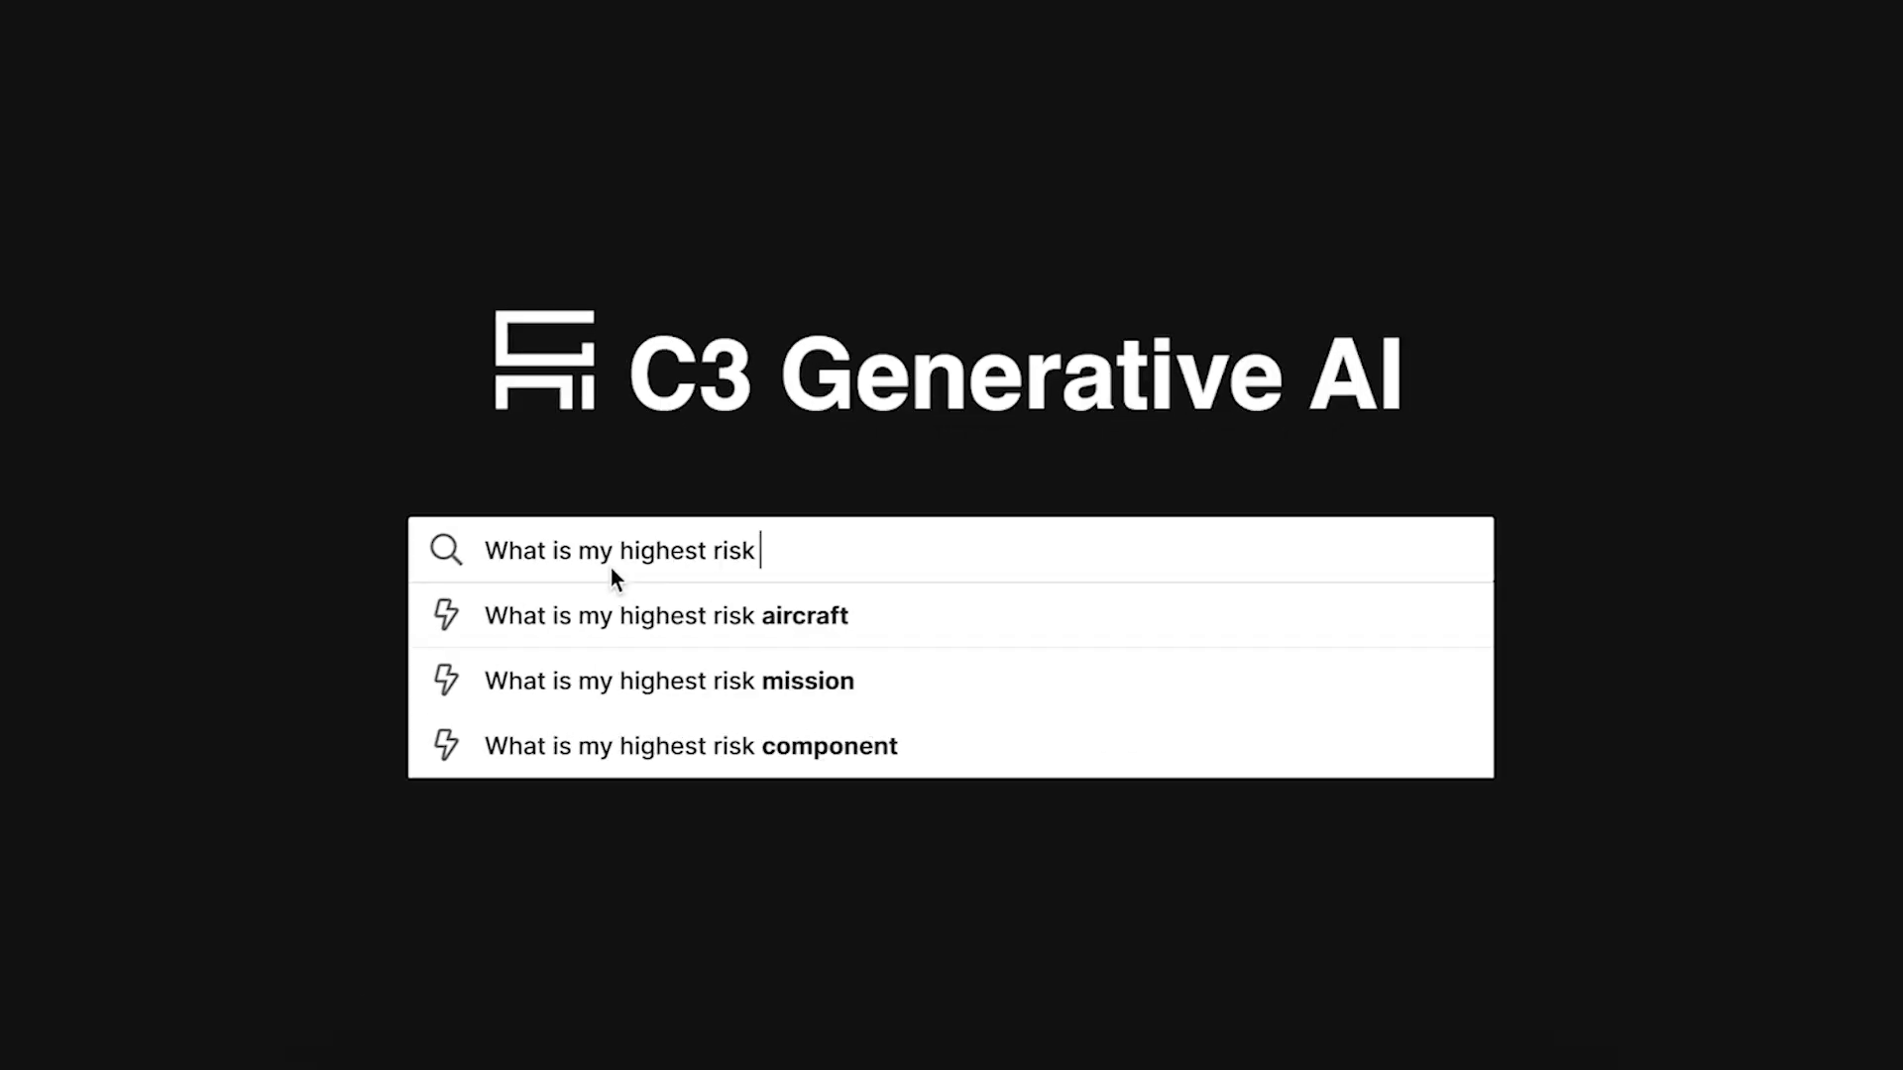
Run the 'What is my highest risk aircraft' suggestion, surfacing X-84 at risk 90.
{"action": "left_click", "coordinate": [664, 615]}
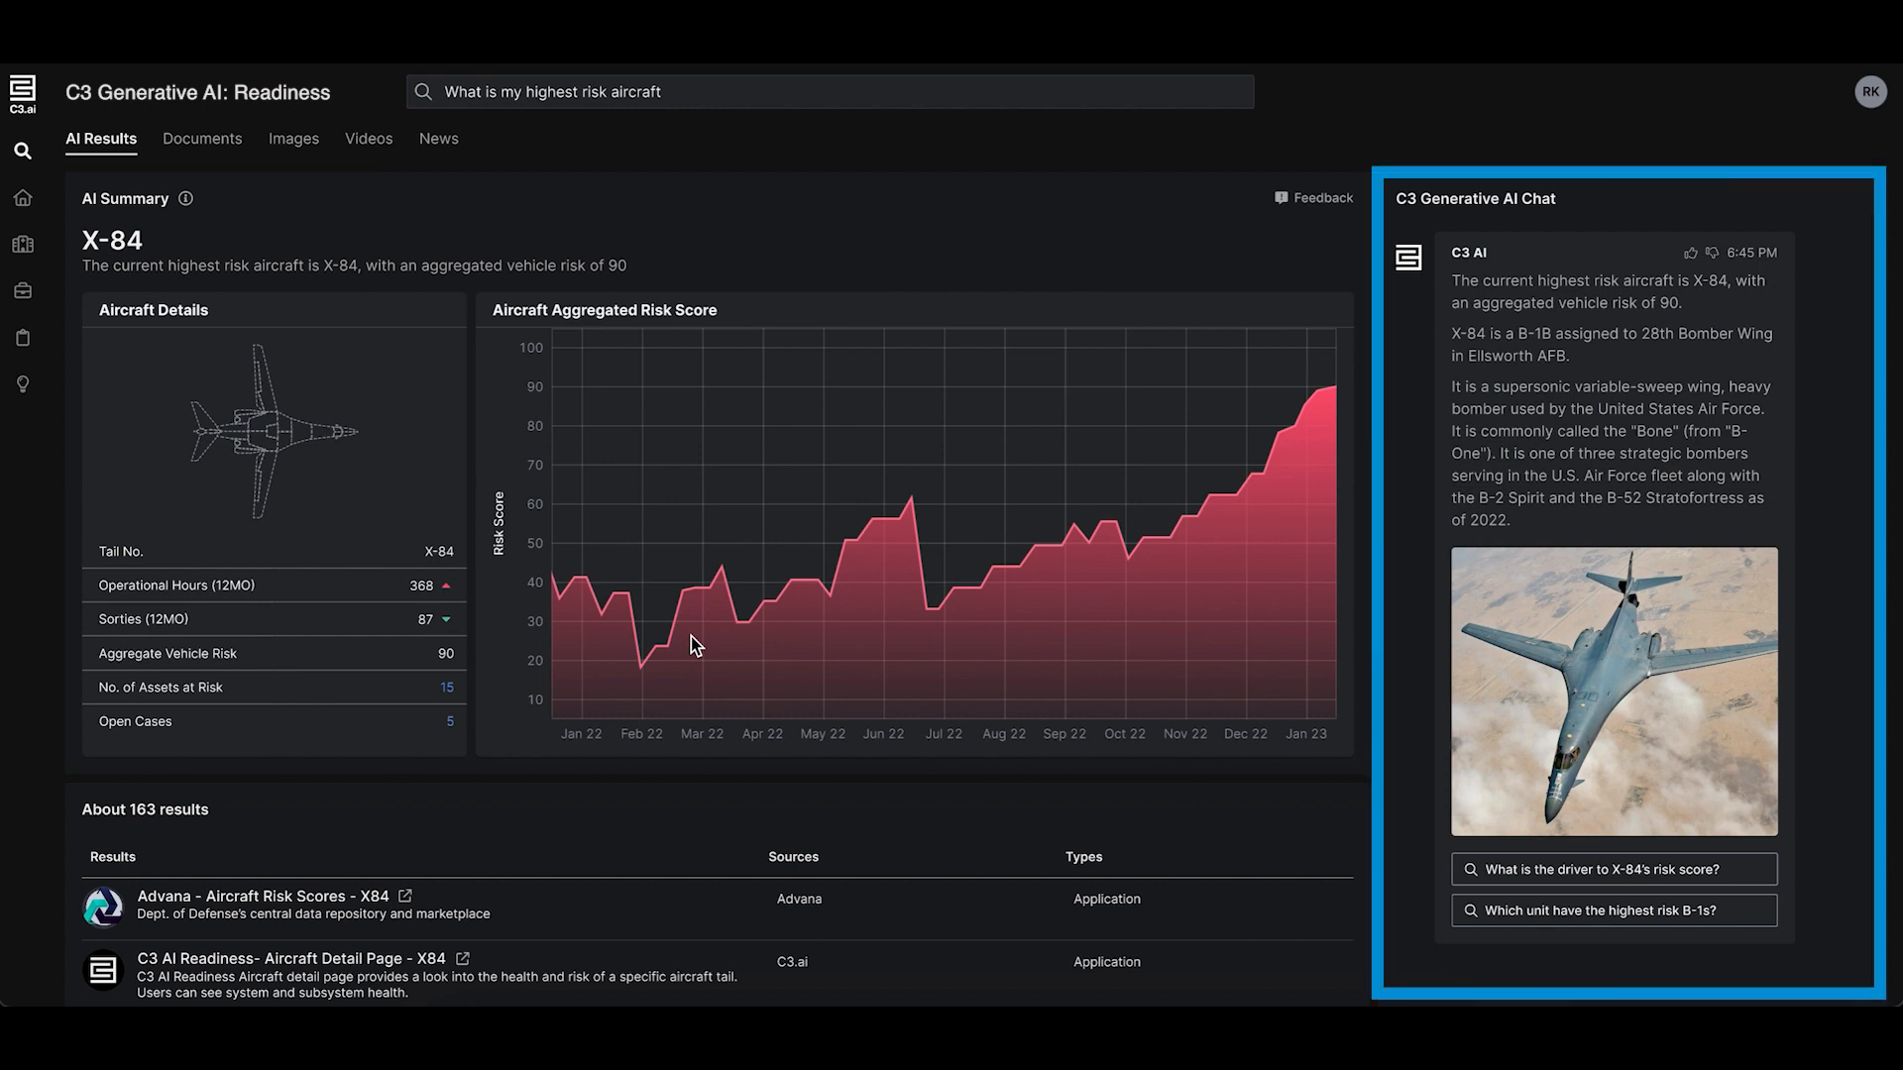
{"action": "scroll", "scroll_direction": "down", "scroll_amount": 3}
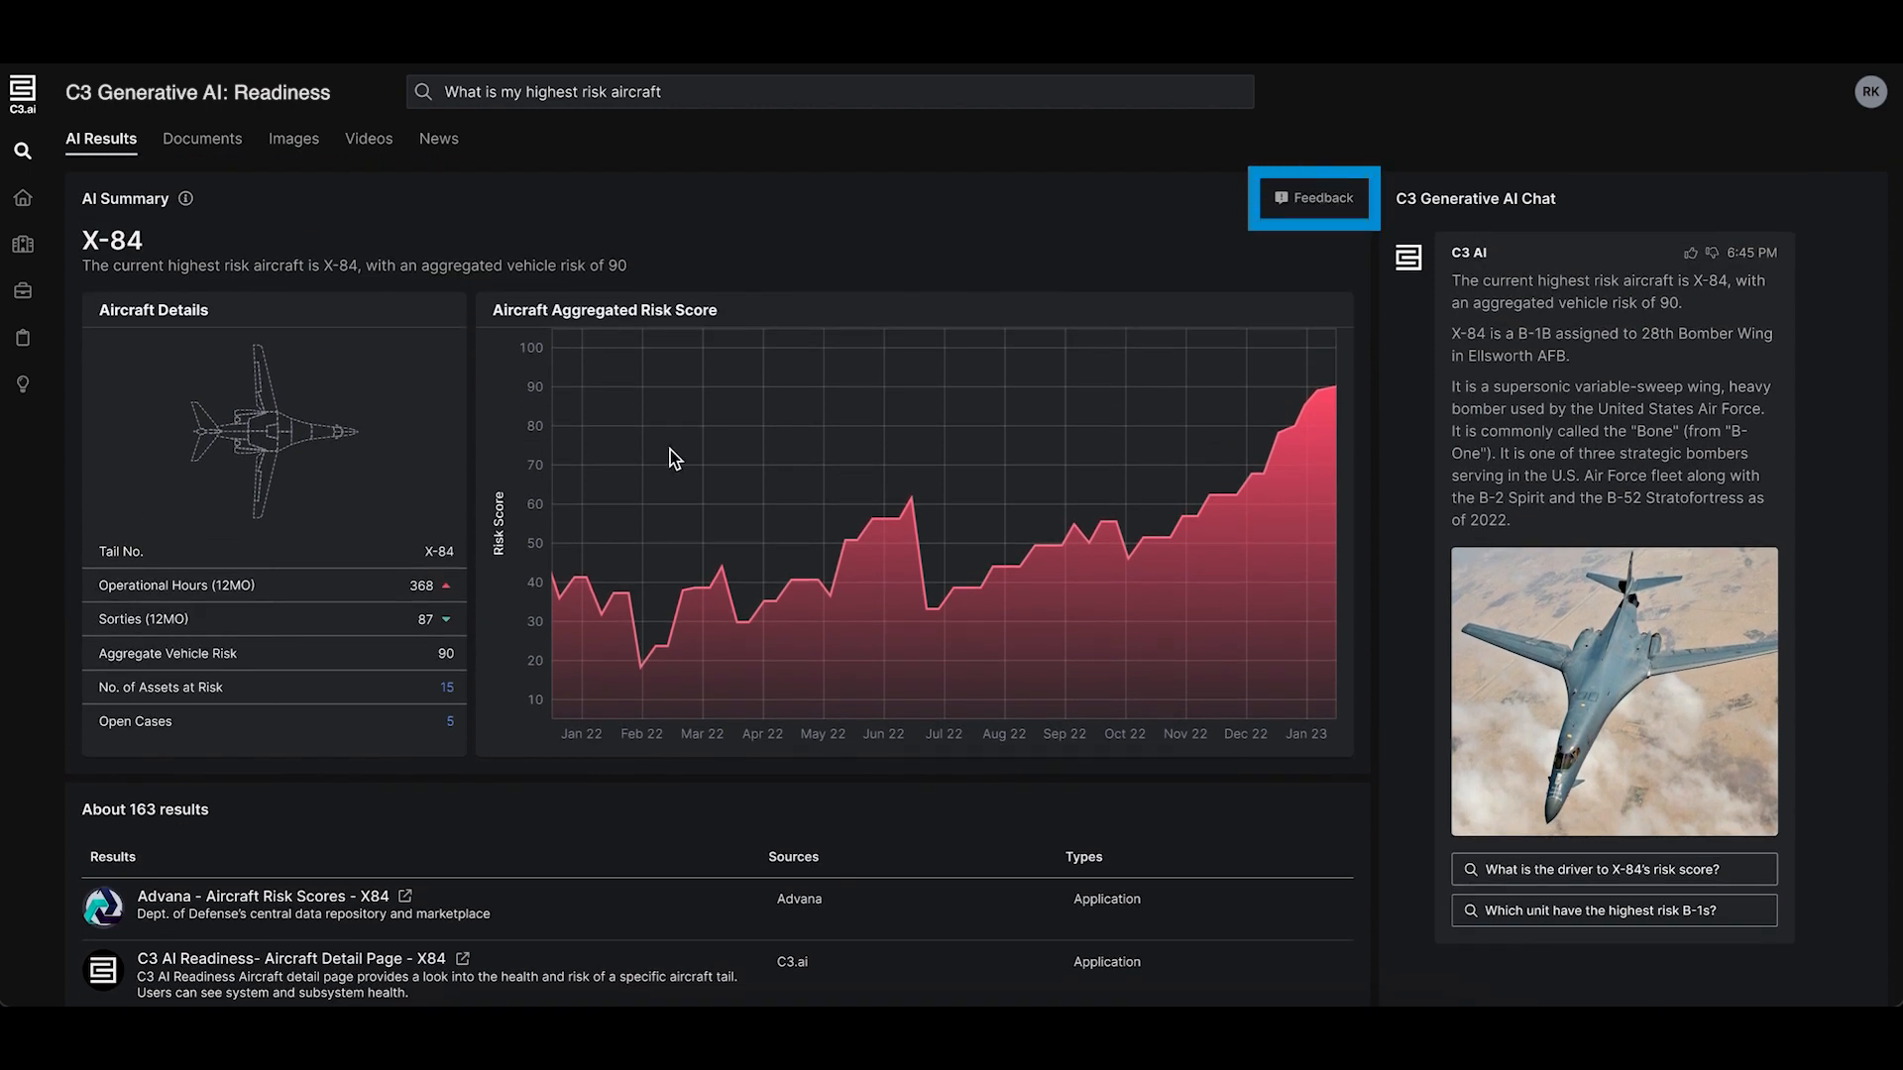
{"action": "scroll", "scroll_direction": "down", "scroll_amount": 3}
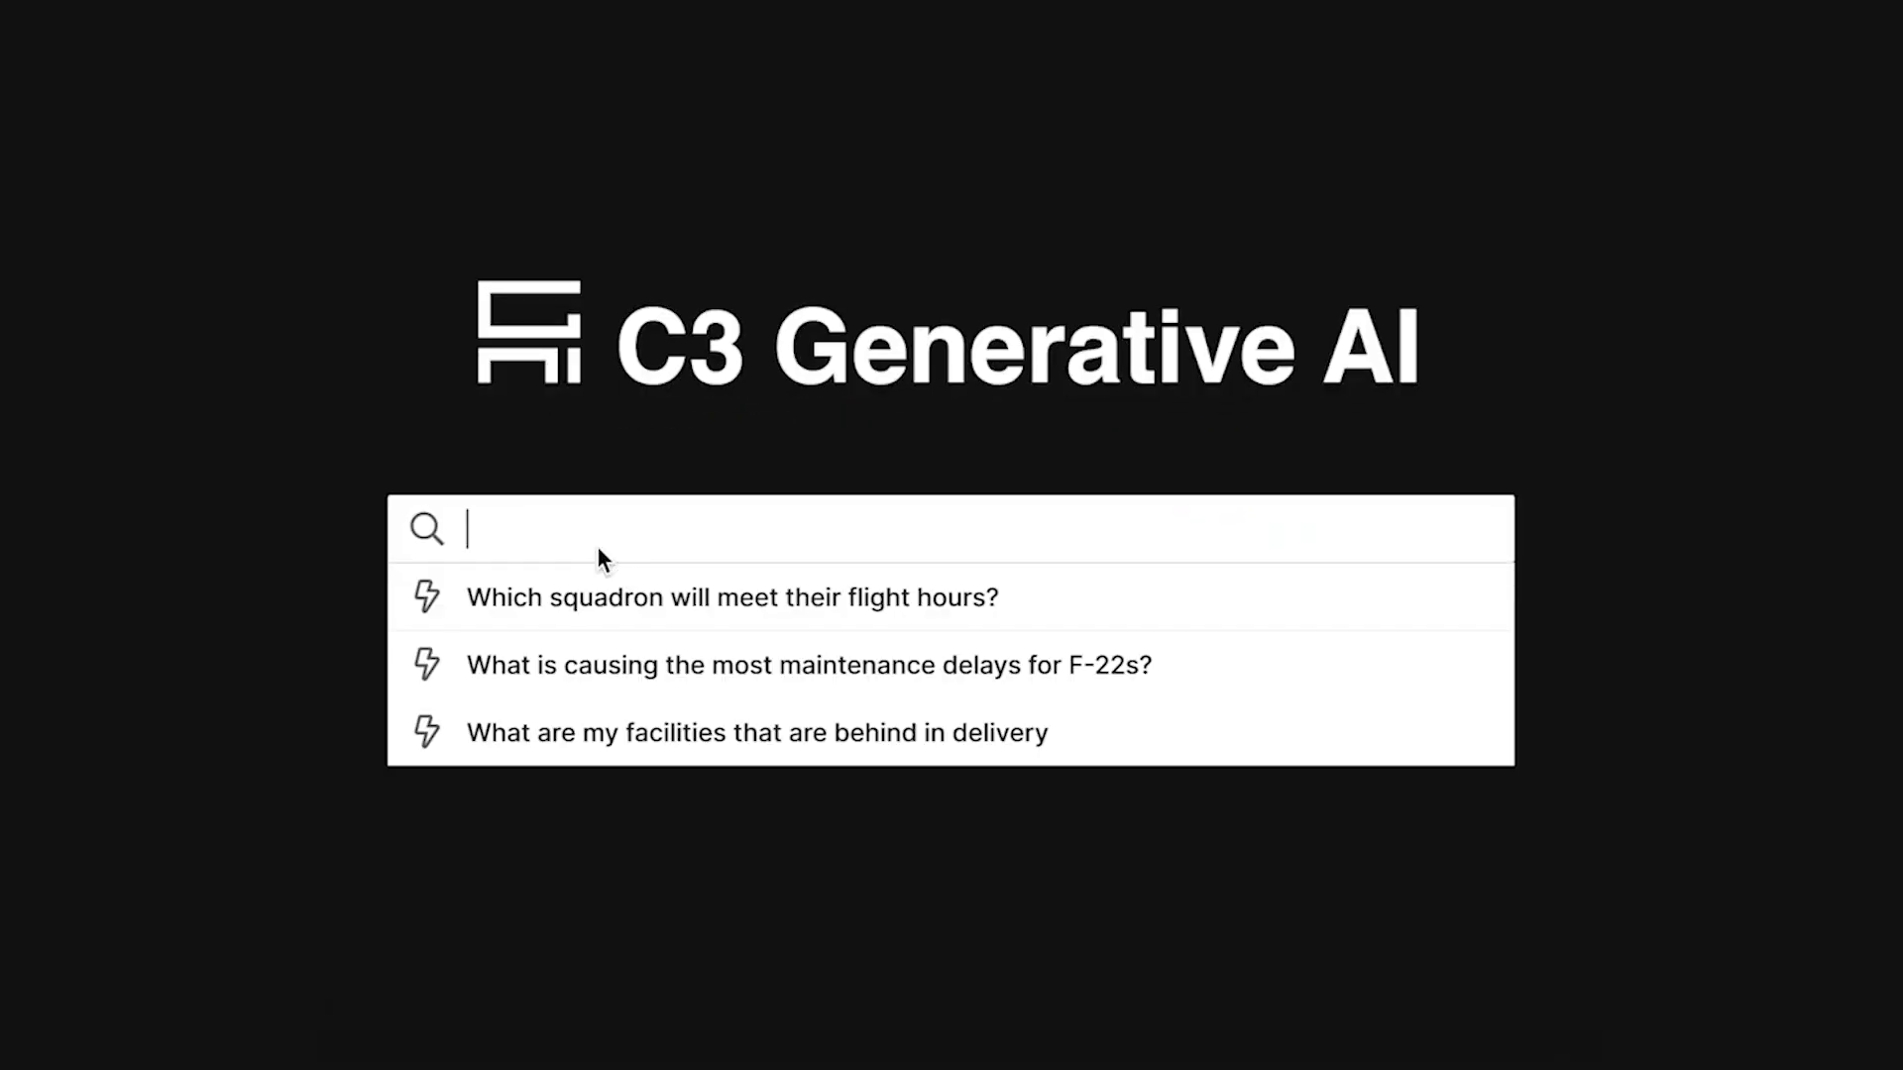
Search 'What are the current factors for the B-1 NMCS', showing Hill Aircraft Manufacturing topping supply risk.
{"action": "type", "text": "What is my highest risk"}
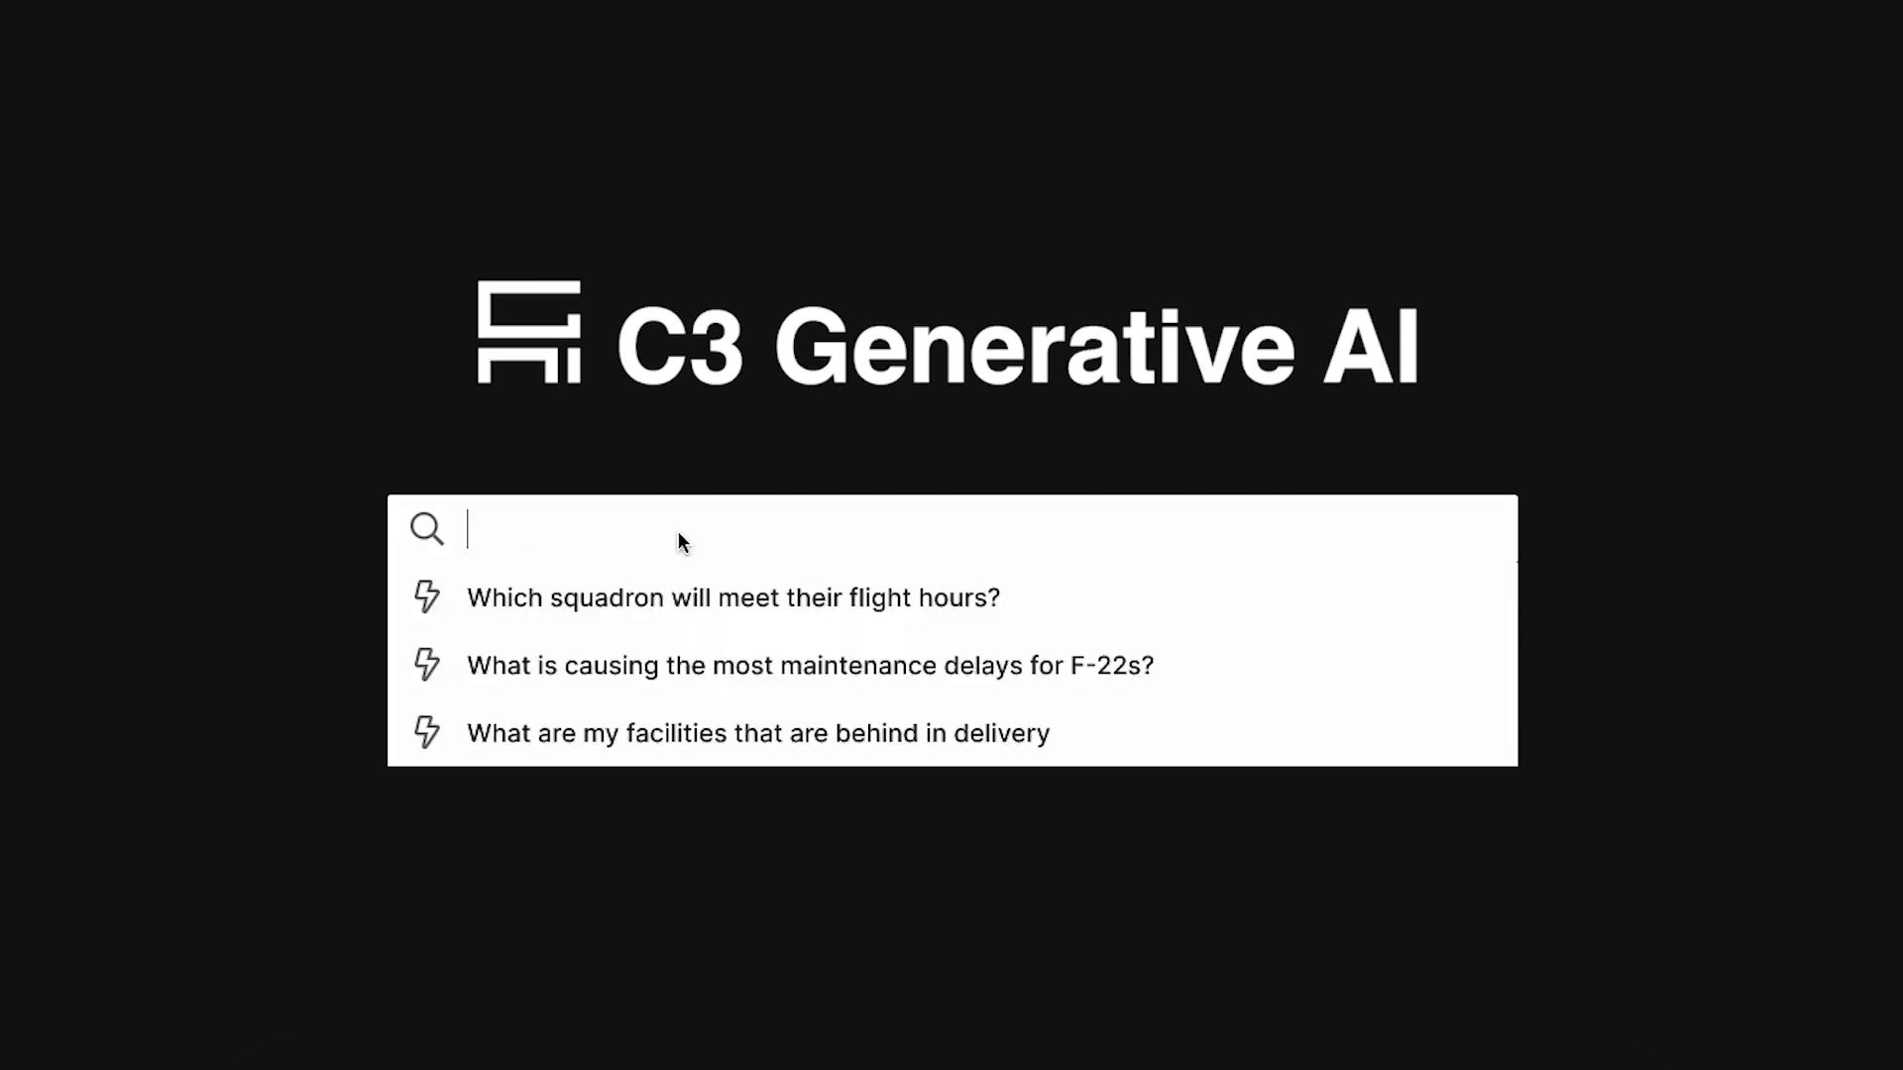
{"action": "type", "text": "What are the current factors"}
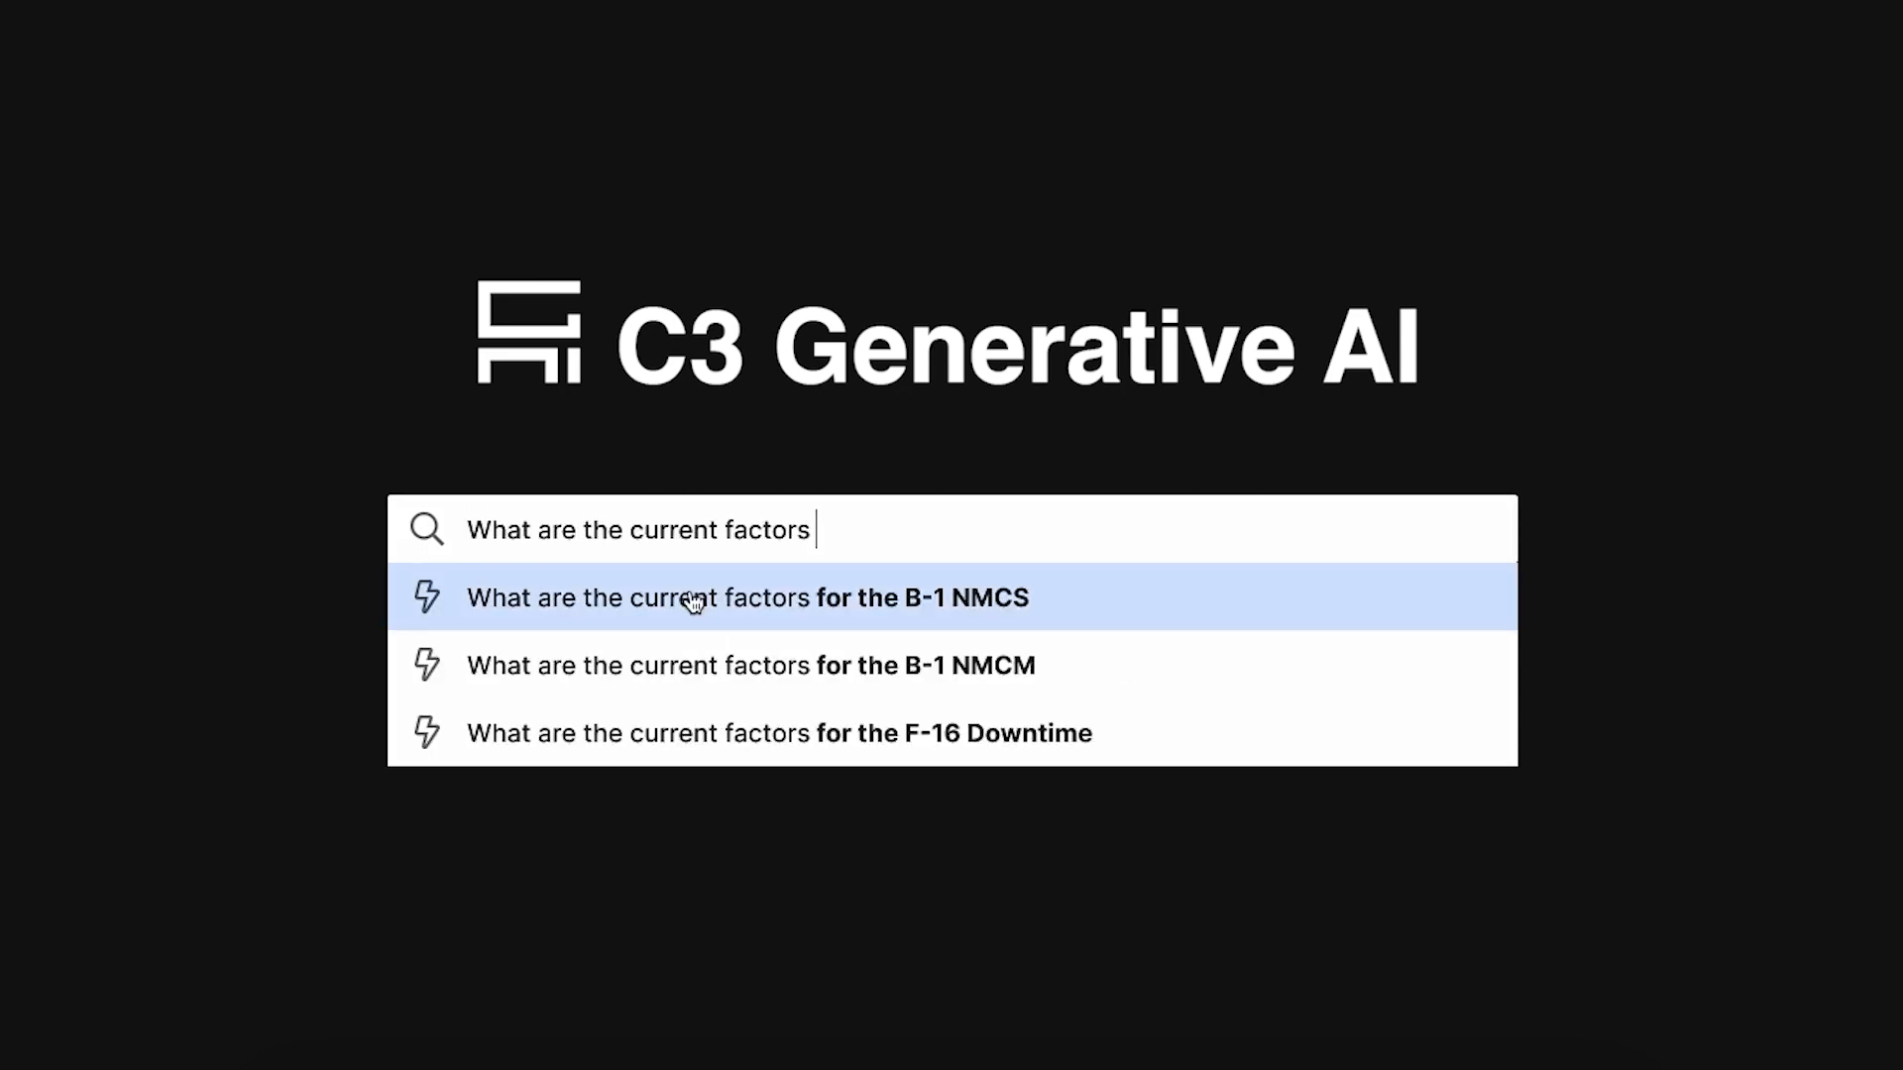
{"action": "left_click", "coordinate": [747, 597]}
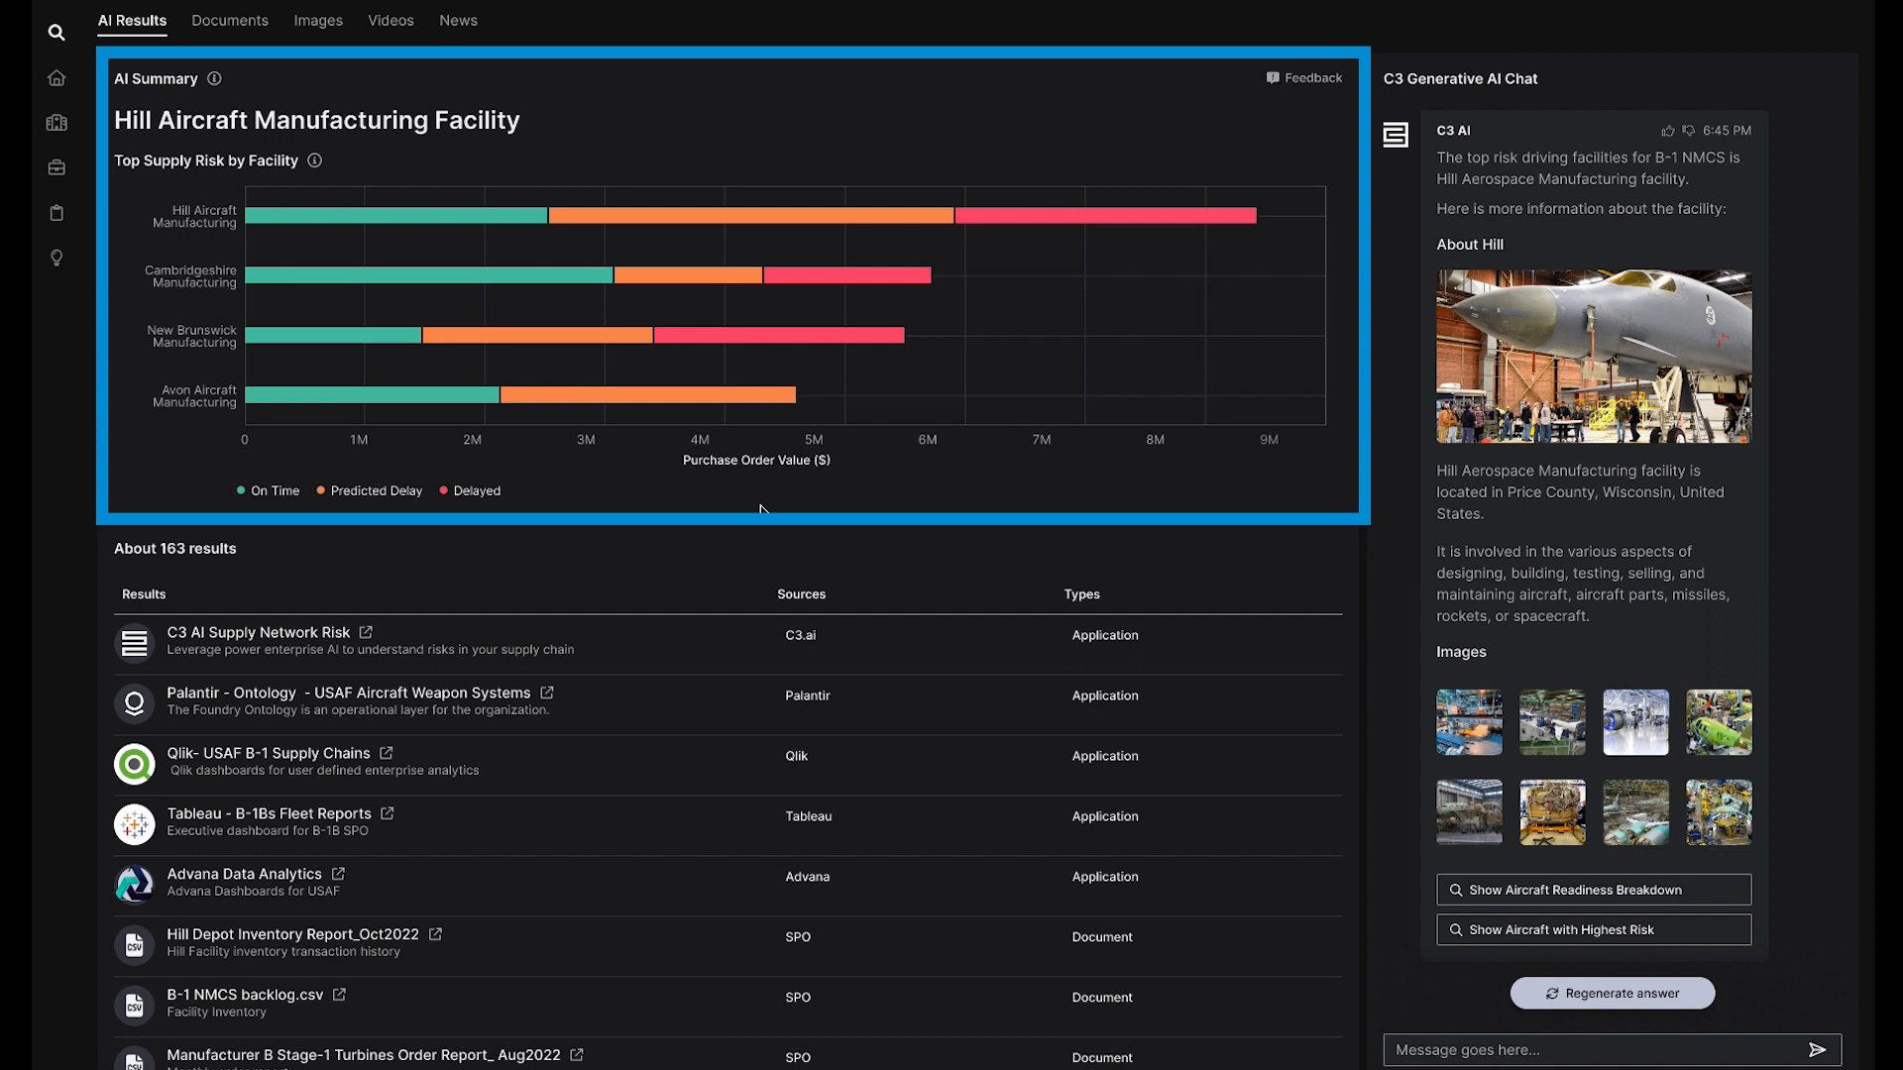
{"action": "mouse_move", "coordinate": [753, 508]}
{"action": "type", "text": "Show me the current aircraft readiness breakdown"}
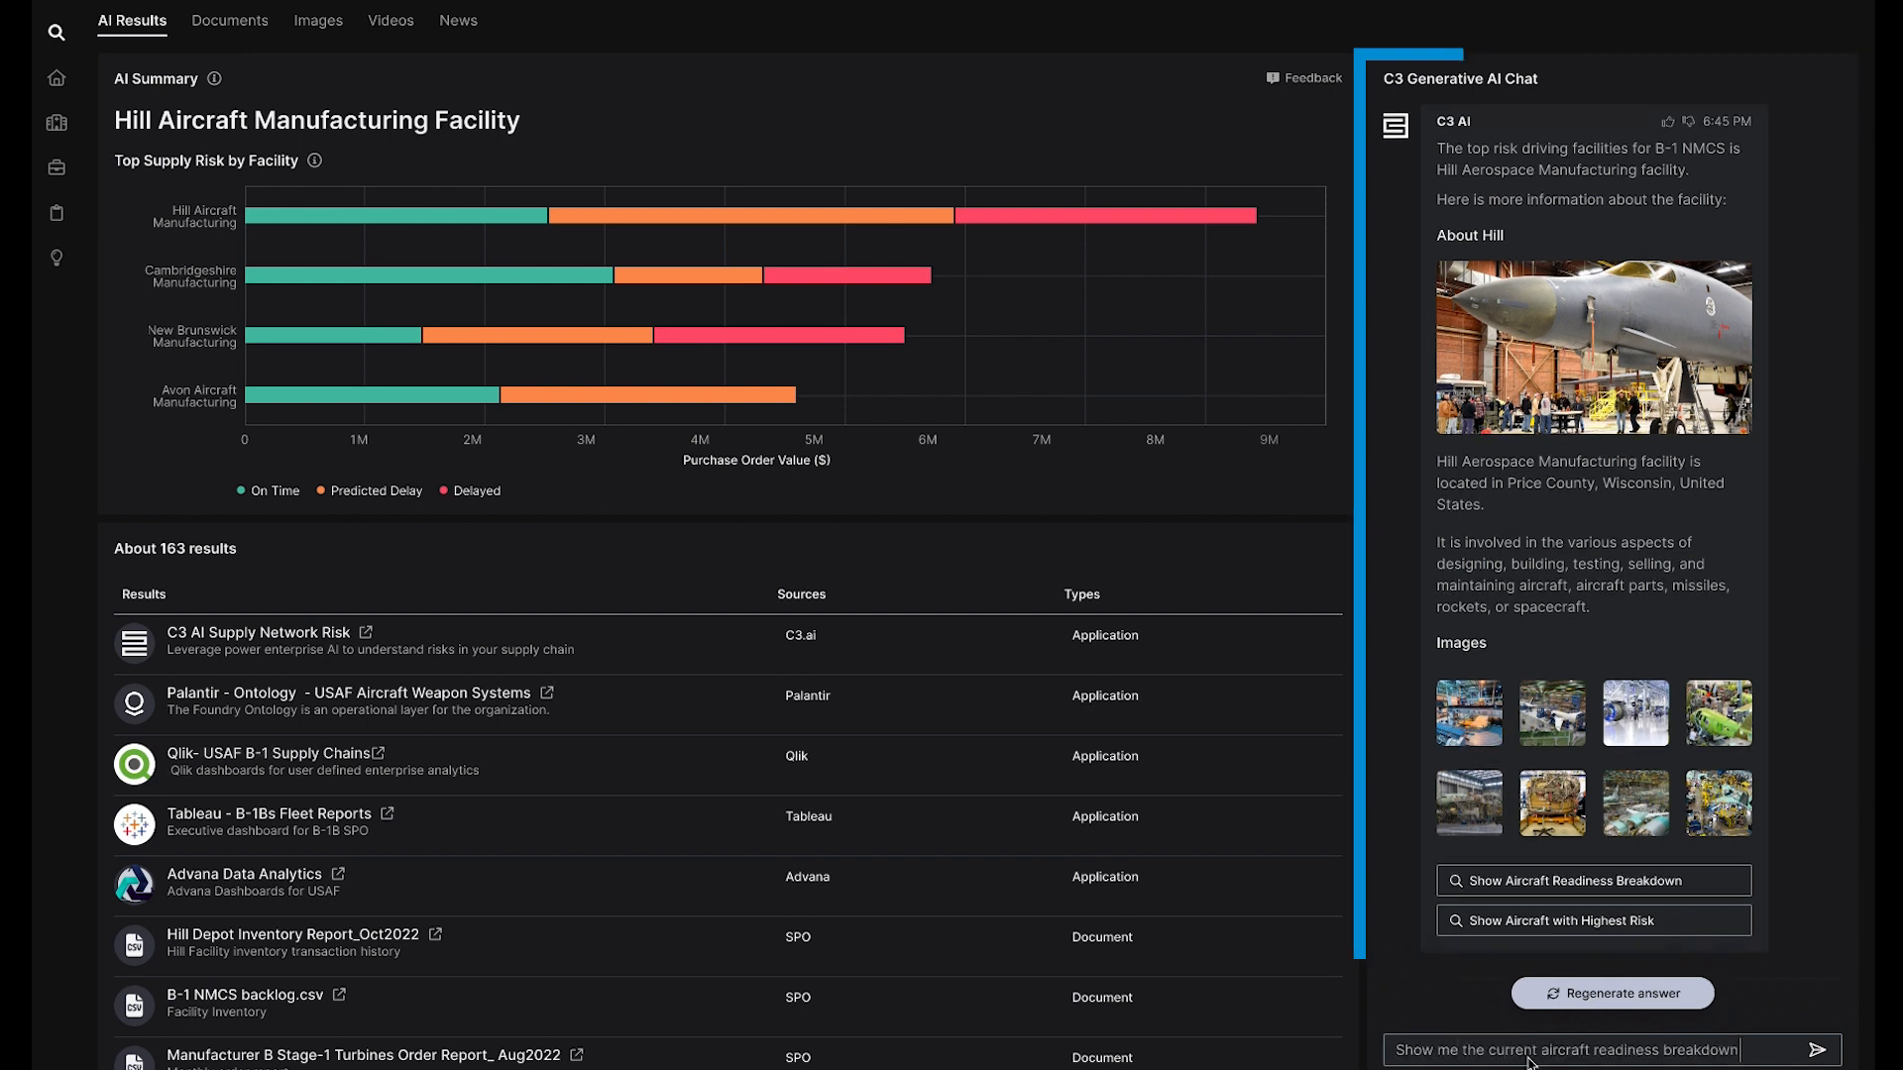
Send the readiness breakdown request, ask 'What are key components that affect my NMCS?', and view the 782 documents.
{"action": "left_click", "coordinate": [1816, 1050]}
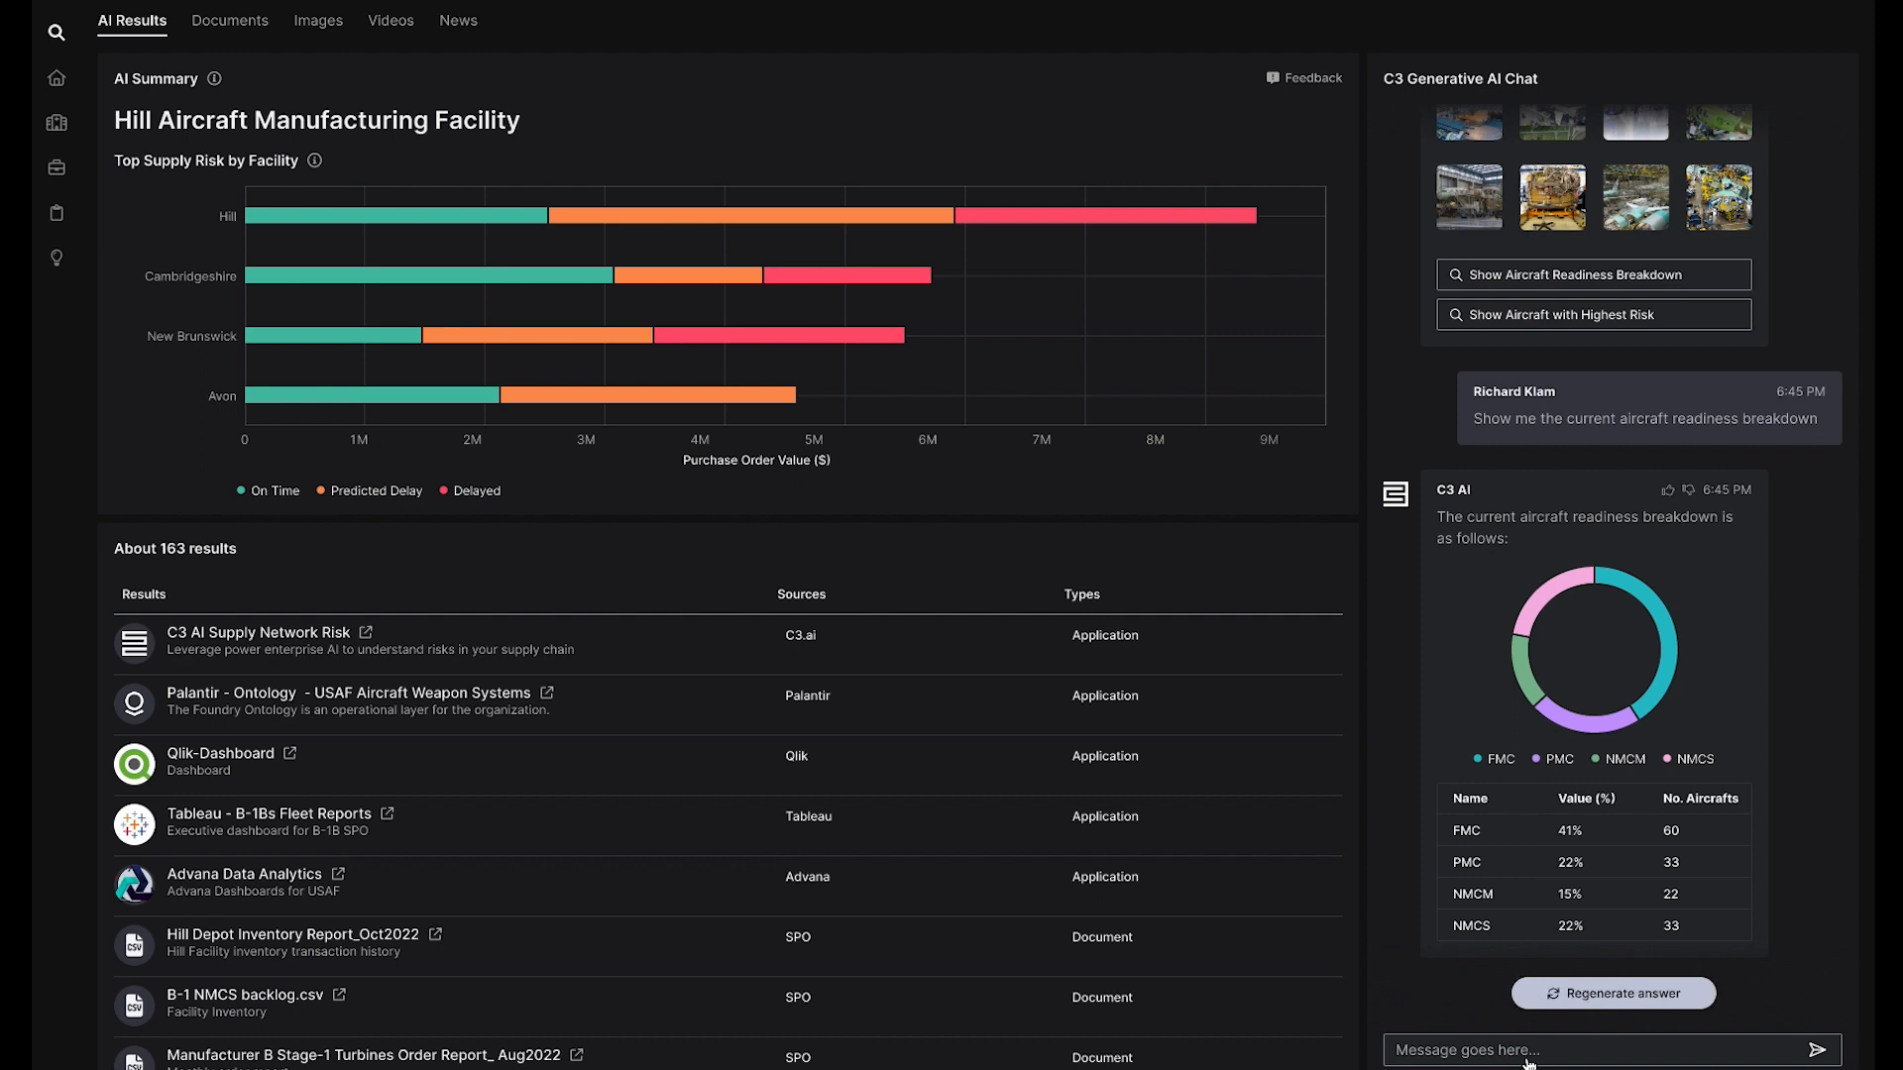
{"action": "type", "text": "What are key components that affect my NMCS?"}
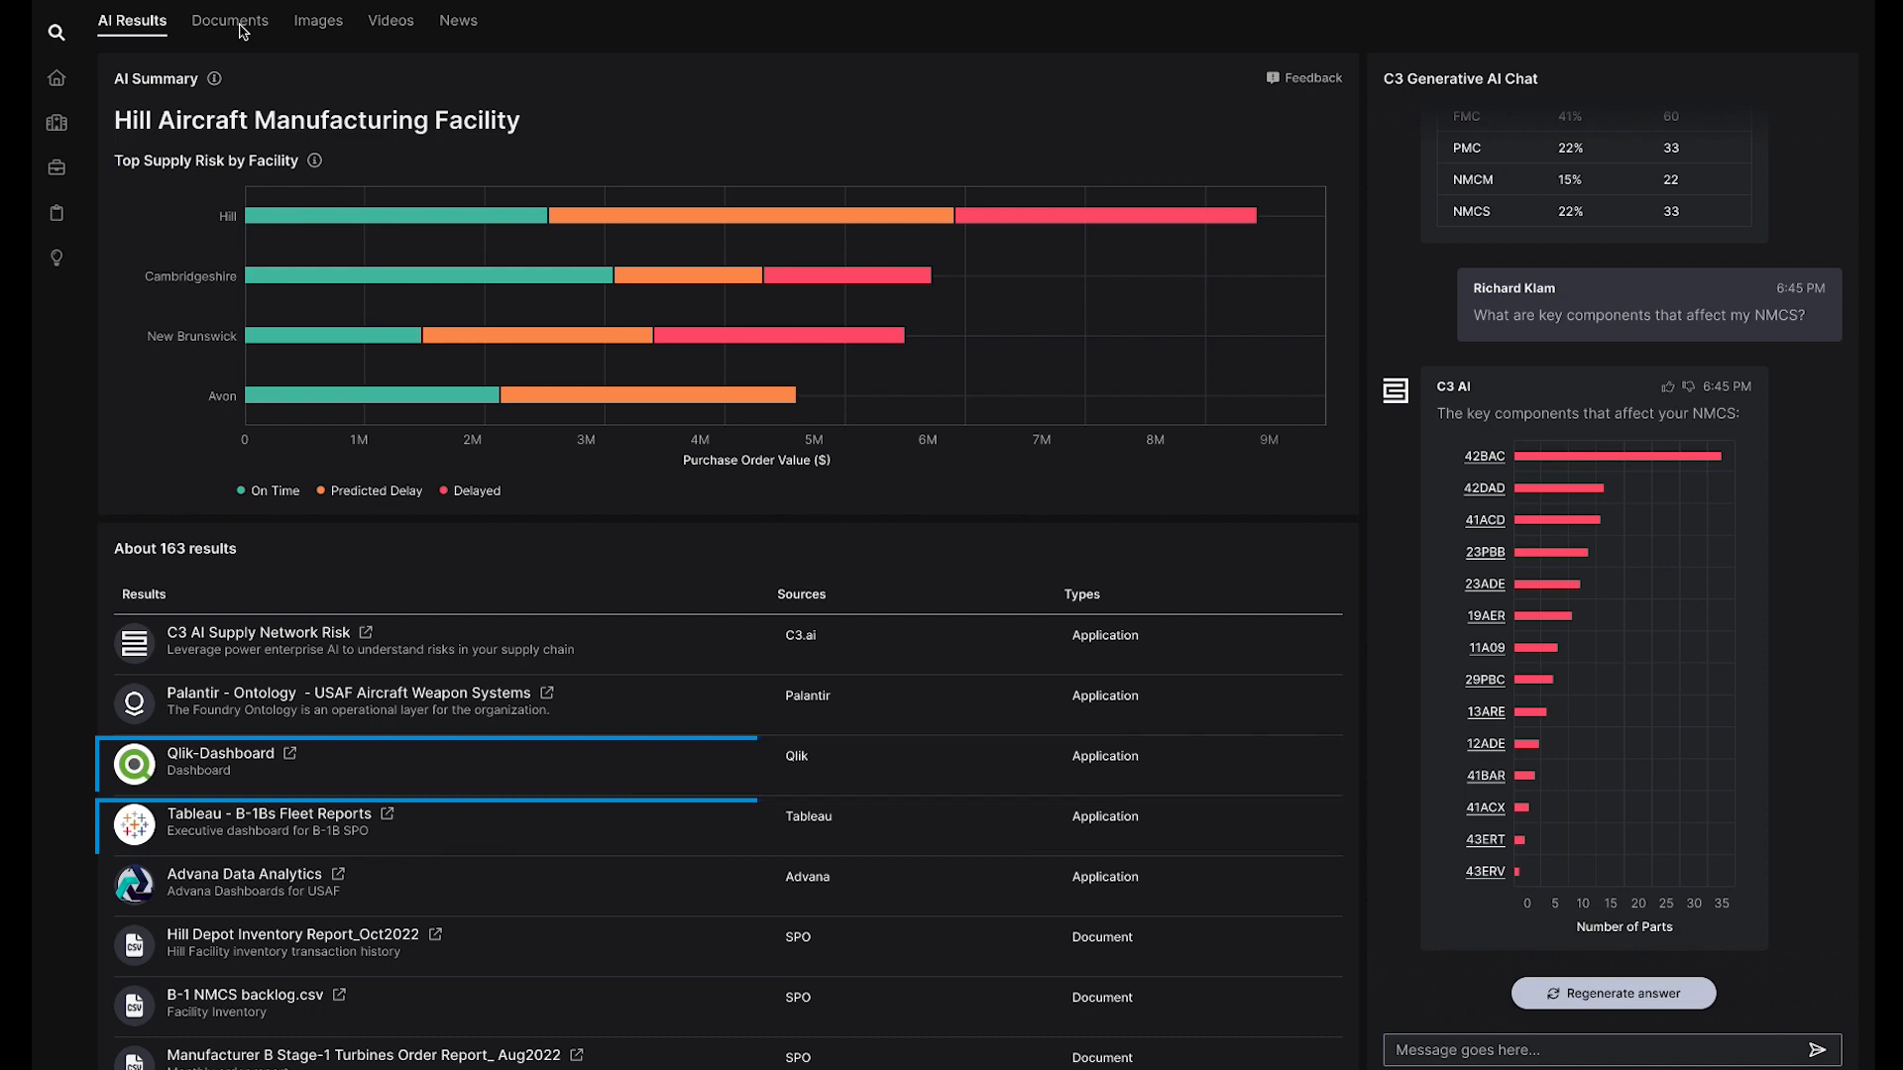
{"action": "left_click", "coordinate": [229, 20]}
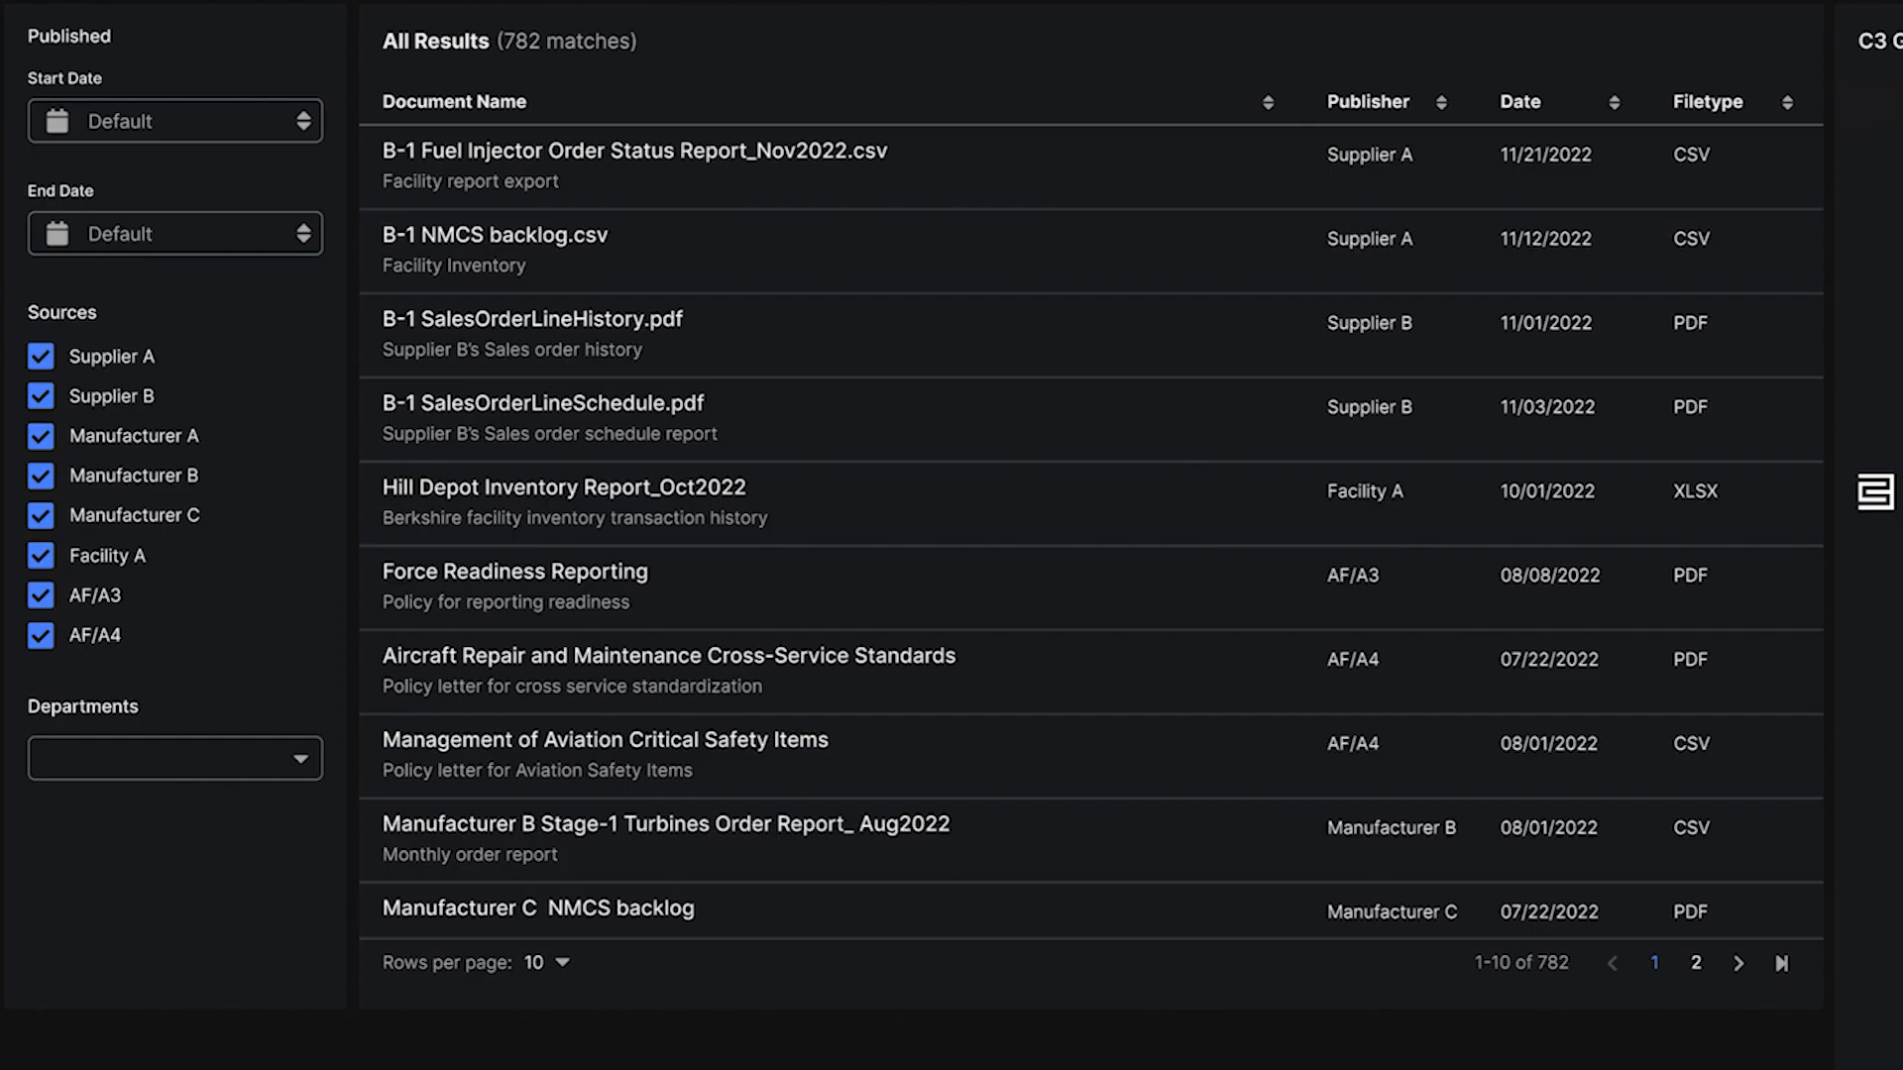